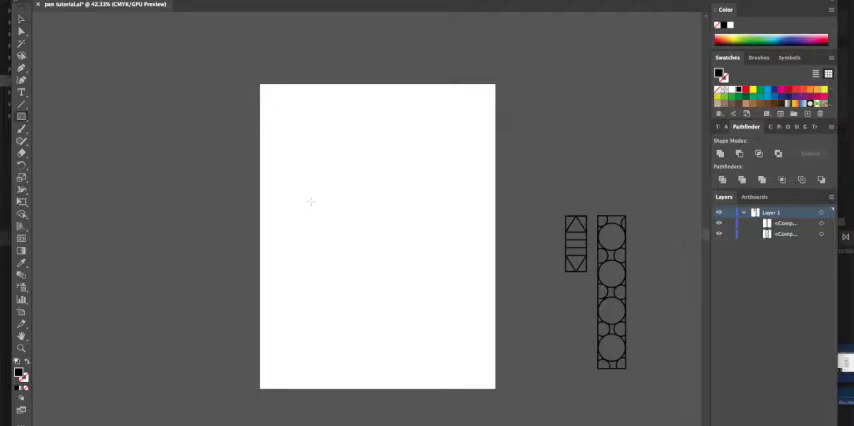
- Place a rectangle on the artboard and enter its width and height in the Rectangle dialog
{"action": "left_click", "coordinate": [310, 202]}
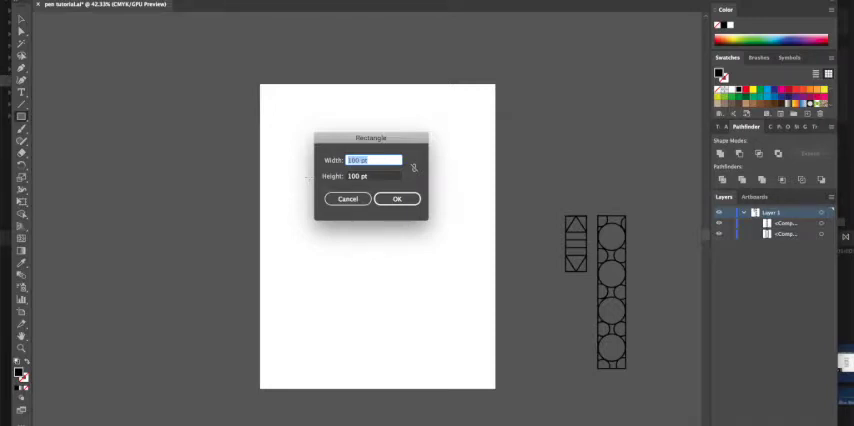
{"action": "key", "text": "Backspace"}
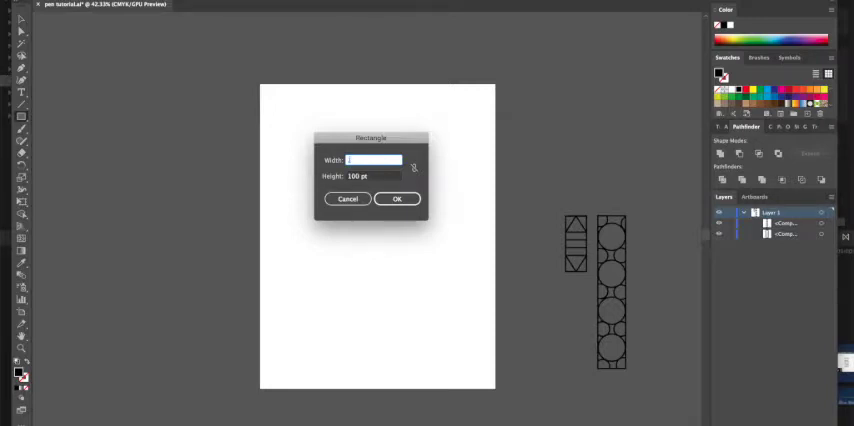
{"action": "type", "text": "75"}
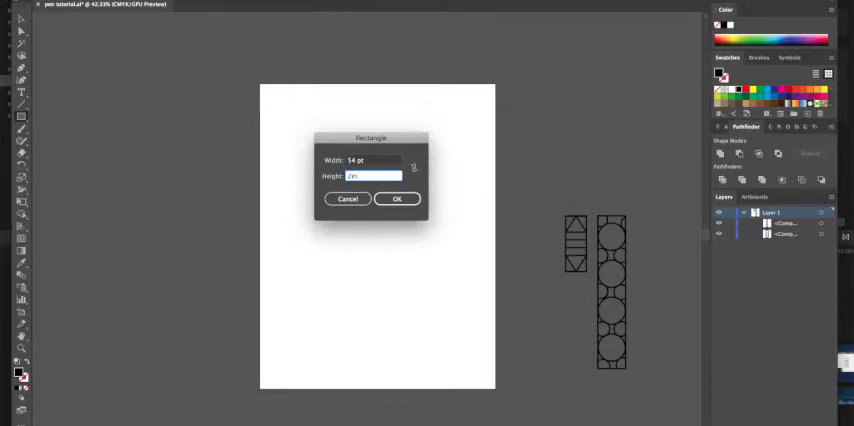
{"action": "left_click", "coordinate": [397, 198]}
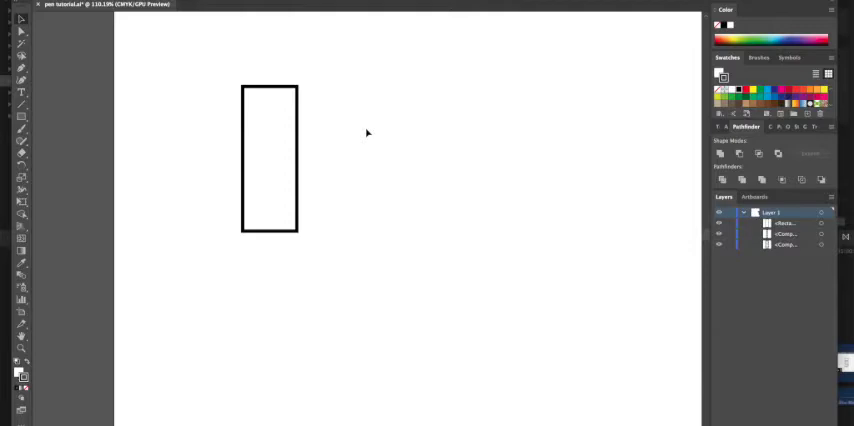
{"action": "mouse_move", "coordinate": [138, 80]}
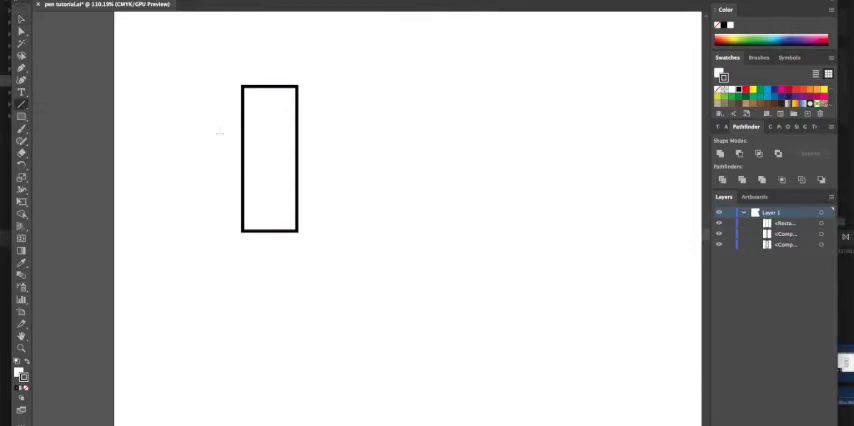
- Draw horizontal dividing lines across the tall rectangle
{"action": "left_click", "coordinate": [270, 158]}
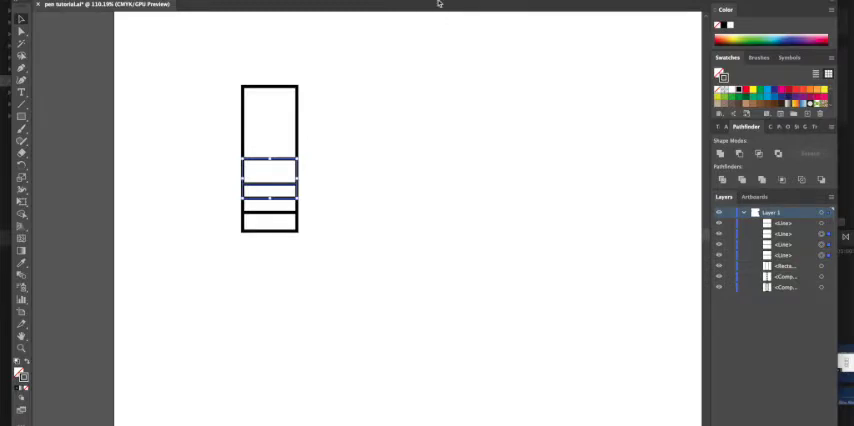
{"action": "left_click", "coordinate": [268, 120]}
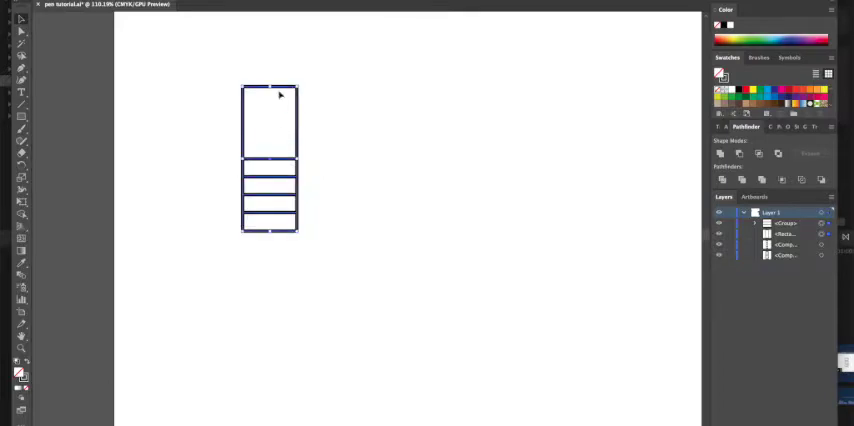
{"action": "mouse_move", "coordinate": [328, 116]}
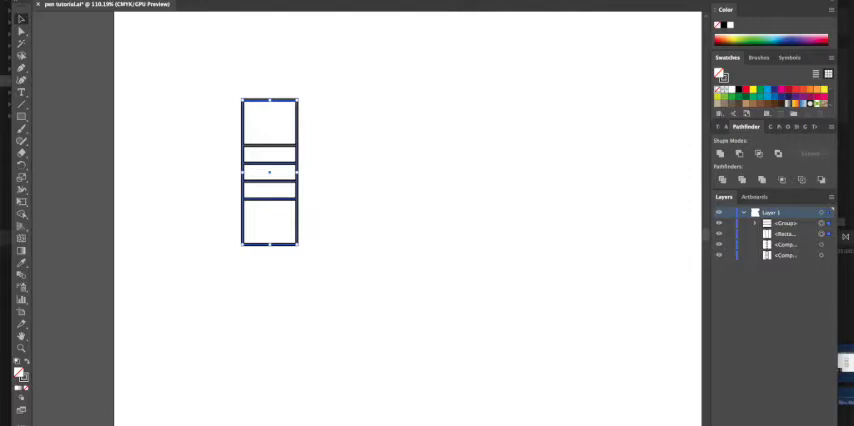
- Reposition the dividing lines so the narrow bands sit centered in the rectangle
{"action": "left_click", "coordinate": [413, 198]}
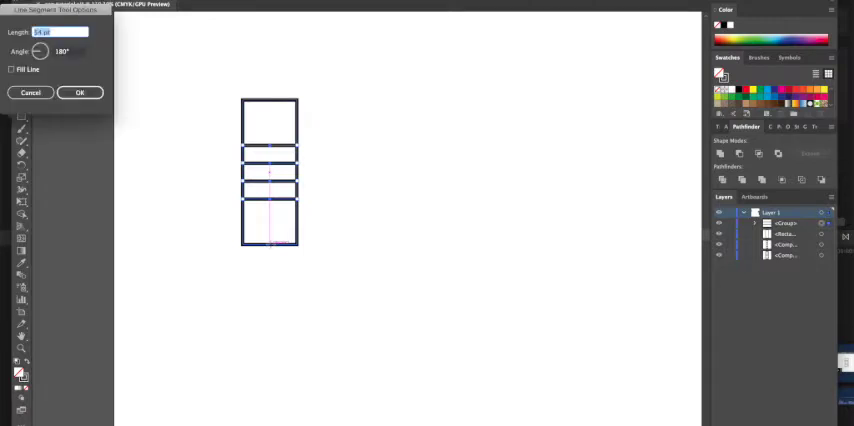
- Confirm the diagonal line's length and angle for the V in the bottom section
{"action": "left_click", "coordinate": [80, 92]}
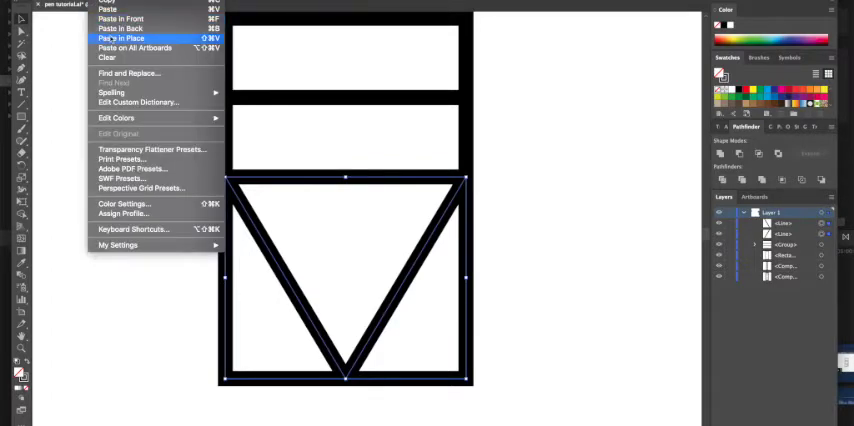
{"action": "left_click", "coordinate": [120, 38]}
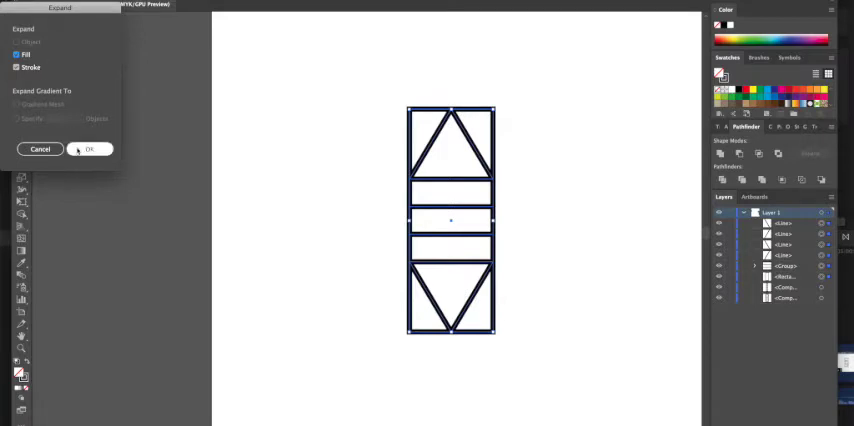
- Expand the pattern's strokes into filled shapes
{"action": "left_click", "coordinate": [90, 149]}
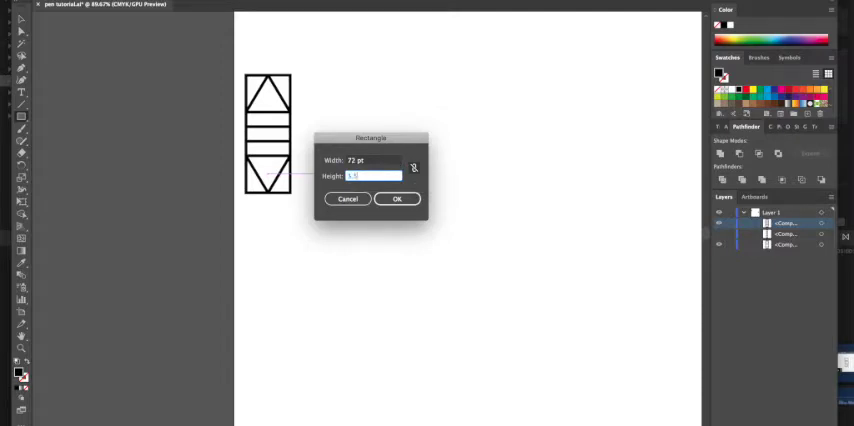
- Enter width 72 pt and height 5.5 pt for the thin rectangle and confirm
{"action": "left_click", "coordinate": [397, 198]}
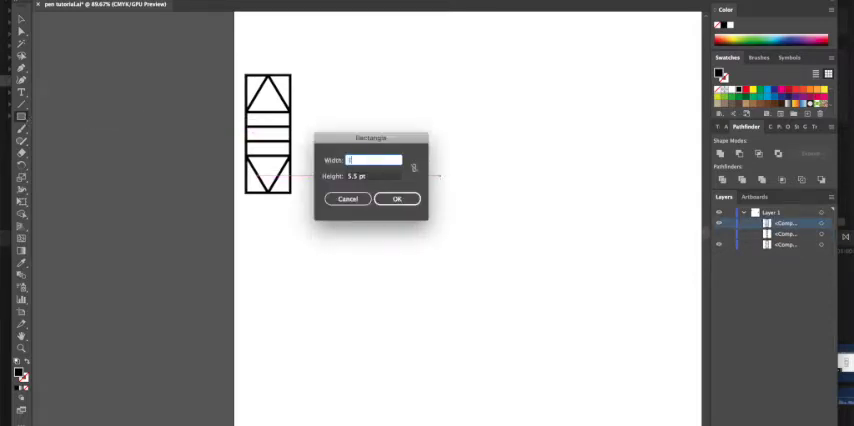
{"action": "key", "text": "Tab"}
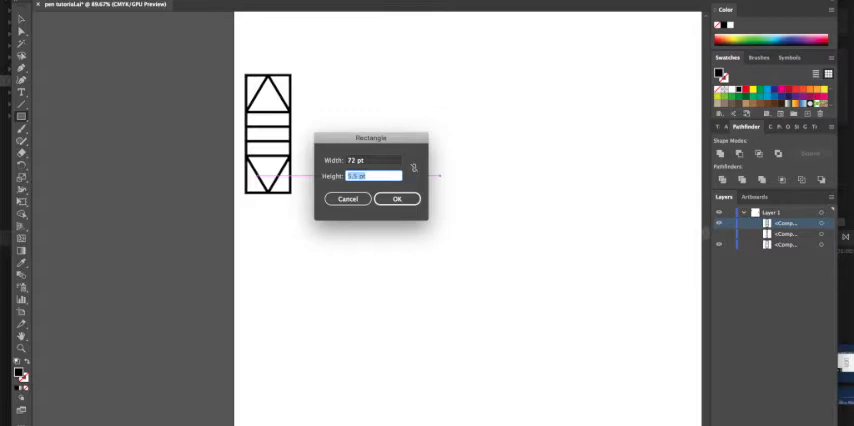
{"action": "left_click", "coordinate": [396, 198]}
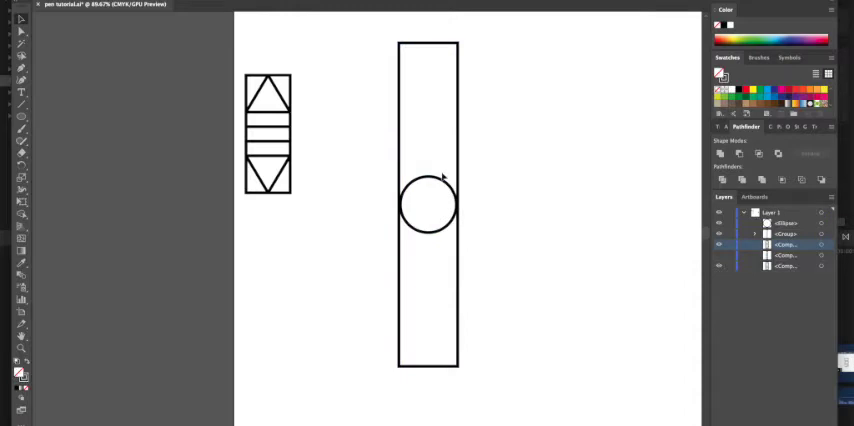
- Drag a copy of the circle lower inside the tall rectangle
{"action": "left_click_drag", "start_coordinate": [428, 205], "coordinate": [428, 150]}
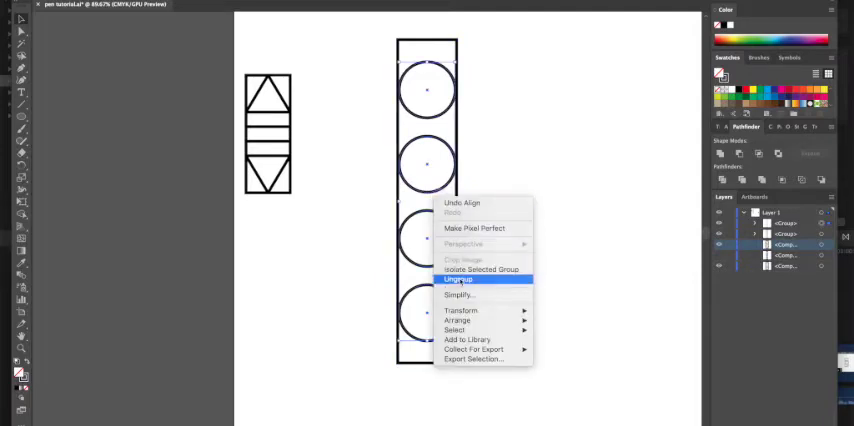
- Ungroup the circle column and add a small circle in the side gap
{"action": "left_click", "coordinate": [458, 279]}
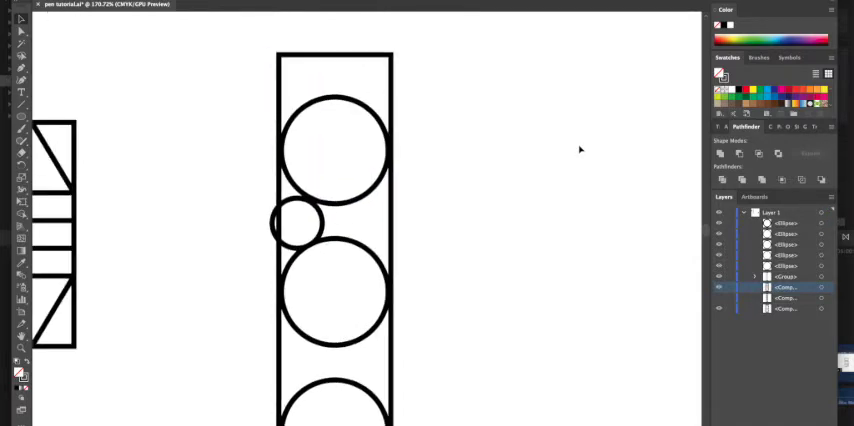
{"action": "left_click", "coordinate": [298, 224]}
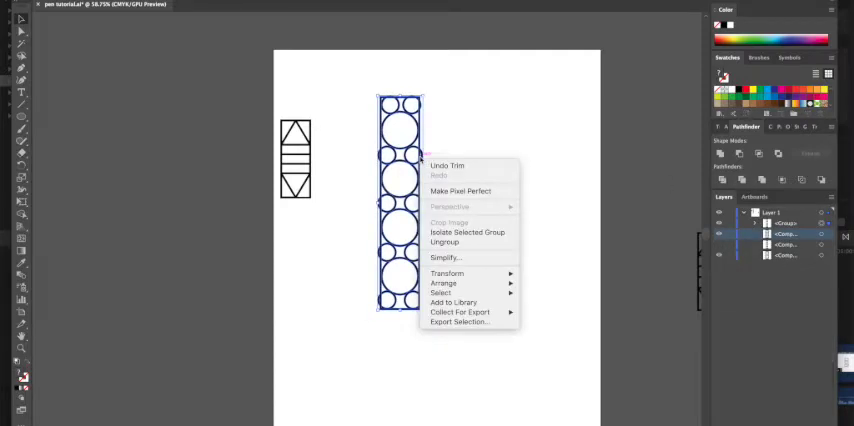
- Ungroup the trimmed circle pattern into separate path pieces
{"action": "left_click", "coordinate": [444, 241]}
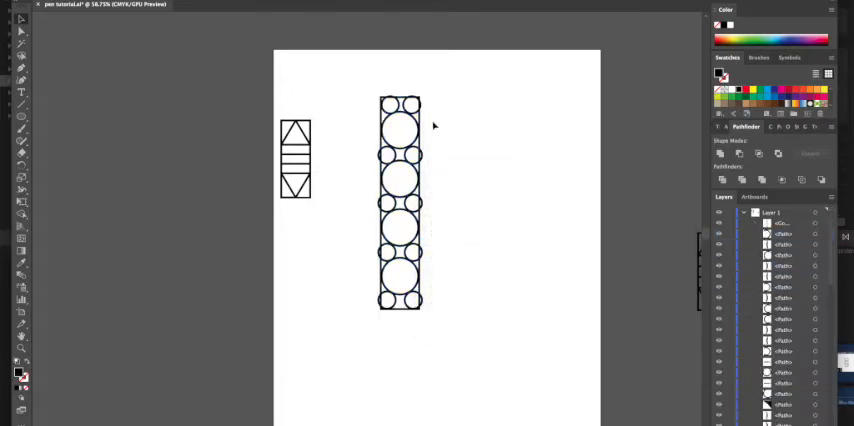
{"action": "left_click", "coordinate": [400, 200]}
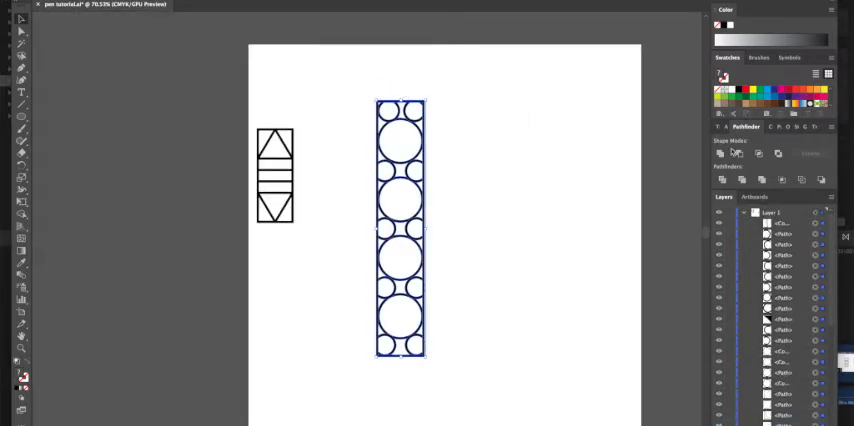
- Merge the pattern pieces with a Pathfinder Shape Mode and zoom in to inspect
{"action": "left_click", "coordinate": [741, 153]}
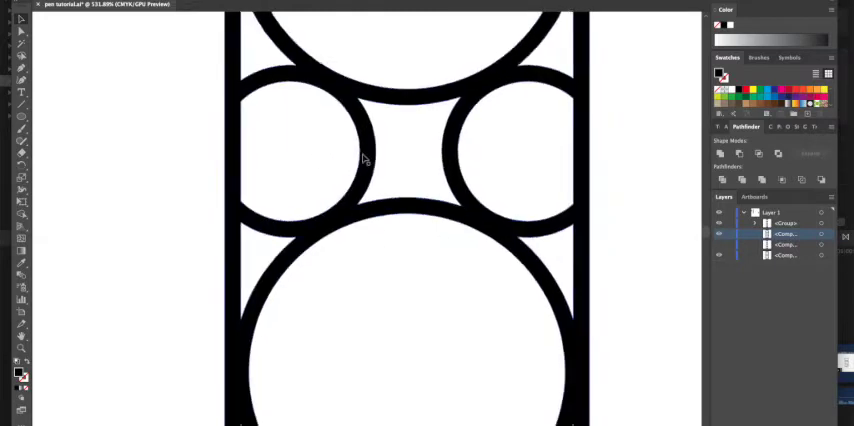
{"action": "scroll", "scroll_direction": "down", "scroll_amount": 3}
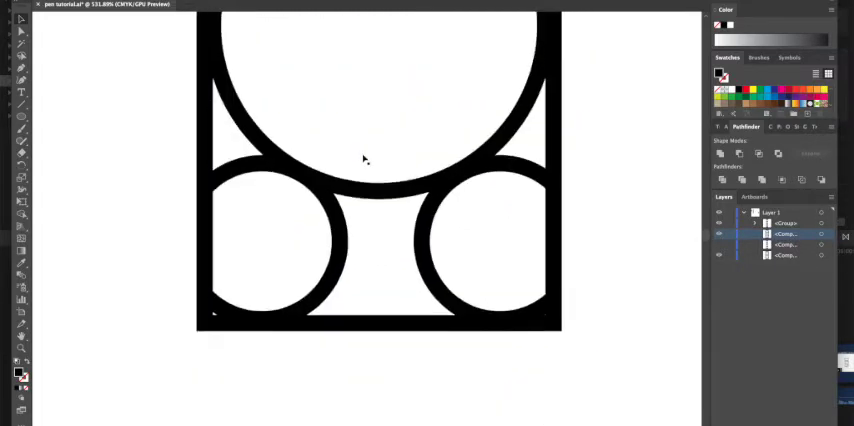
{"action": "scroll", "scroll_direction": "down", "scroll_amount": 3}
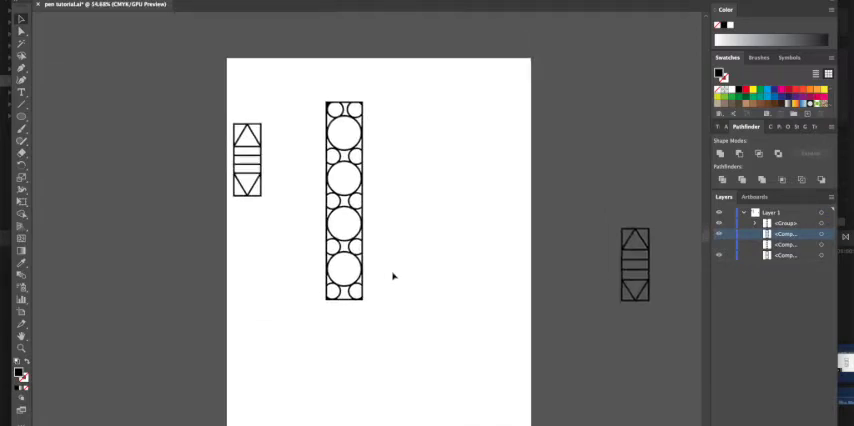
{"action": "left_click", "coordinate": [246, 160]}
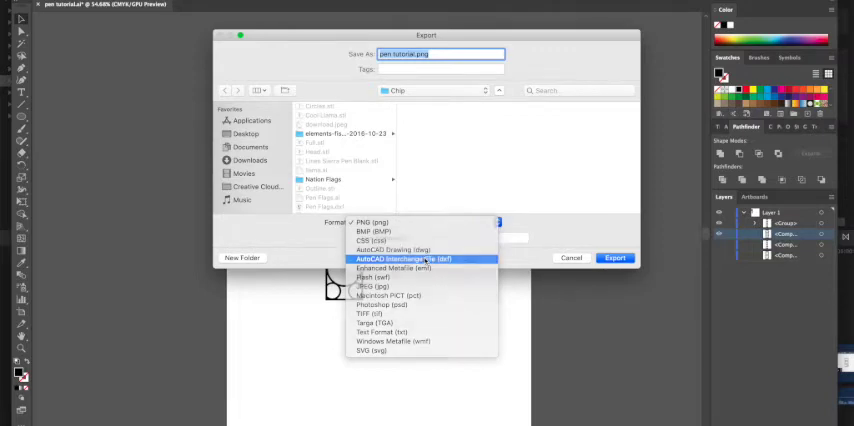
- Export as DXF, replacing pen tutorial.dxf, with a scale of 1 inch per unit
{"action": "left_click", "coordinate": [614, 257]}
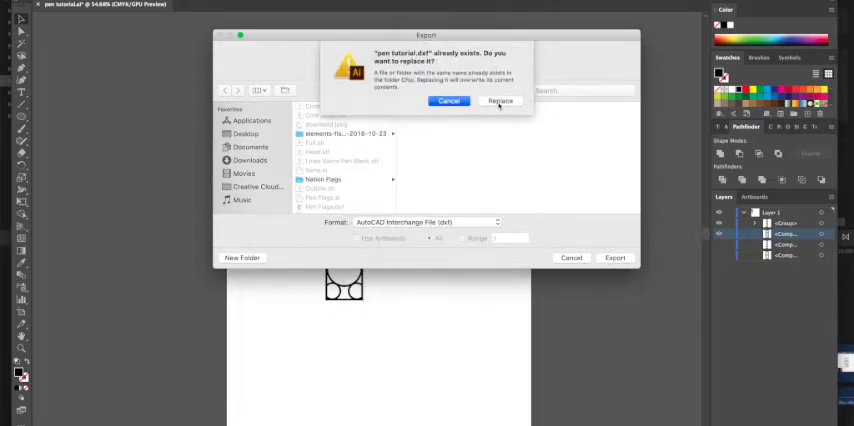
{"action": "left_click", "coordinate": [500, 101]}
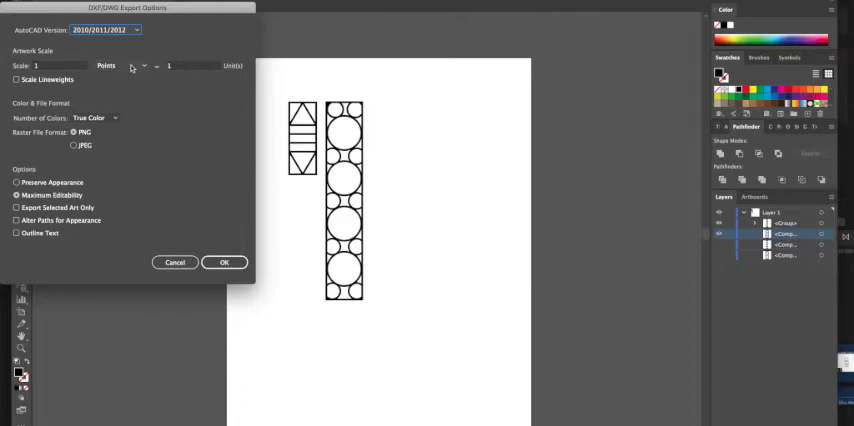
{"action": "left_click", "coordinate": [122, 66]}
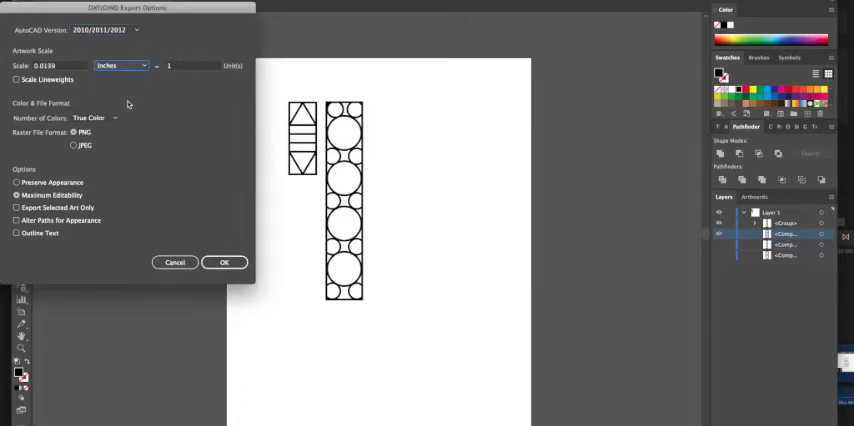
{"action": "left_click", "coordinate": [47, 66]}
{"action": "type", "text": "1"}
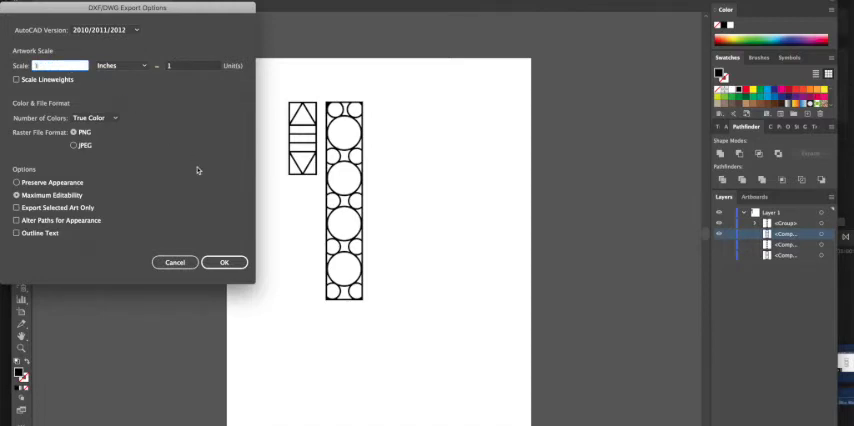
{"action": "mouse_move", "coordinate": [224, 262]}
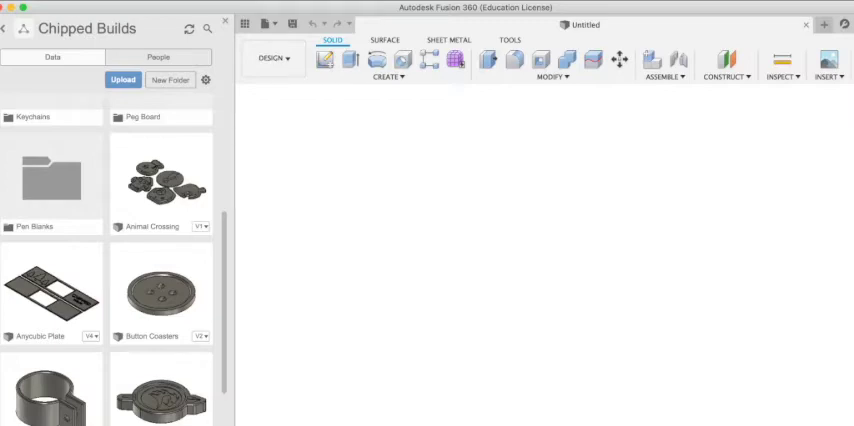
- Open the Pen Blanks folder in the Data Panel and scroll through its contents
{"action": "double_click", "coordinate": [52, 180]}
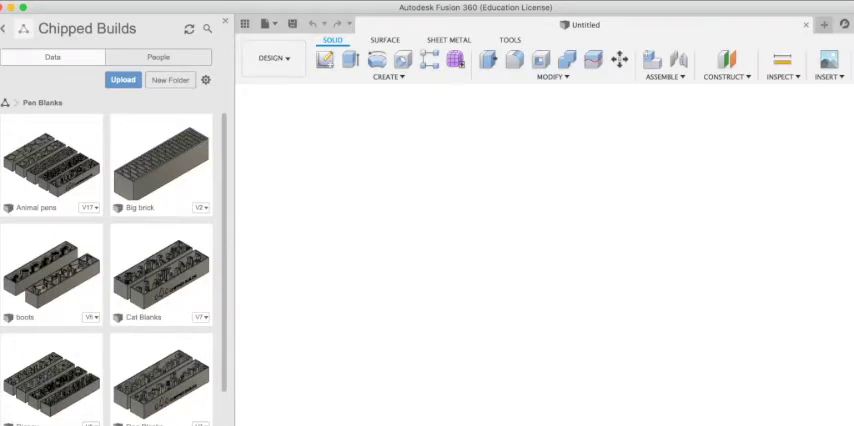
{"action": "scroll", "scroll_direction": "down", "scroll_amount": 3}
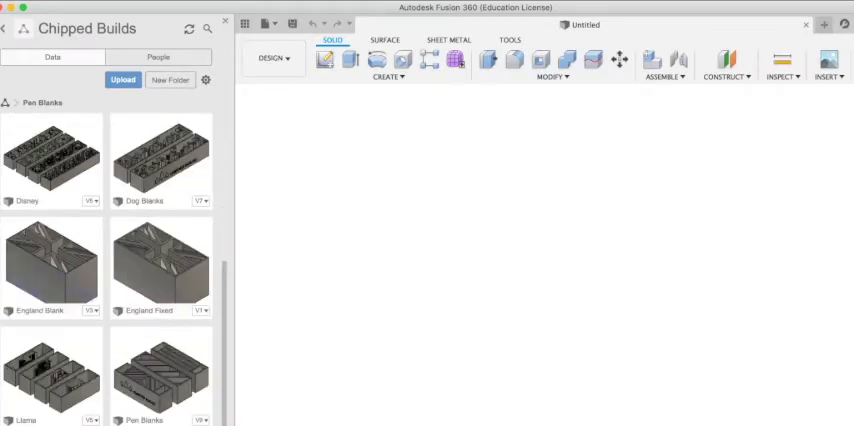
{"action": "scroll", "scroll_direction": "down", "scroll_amount": 3}
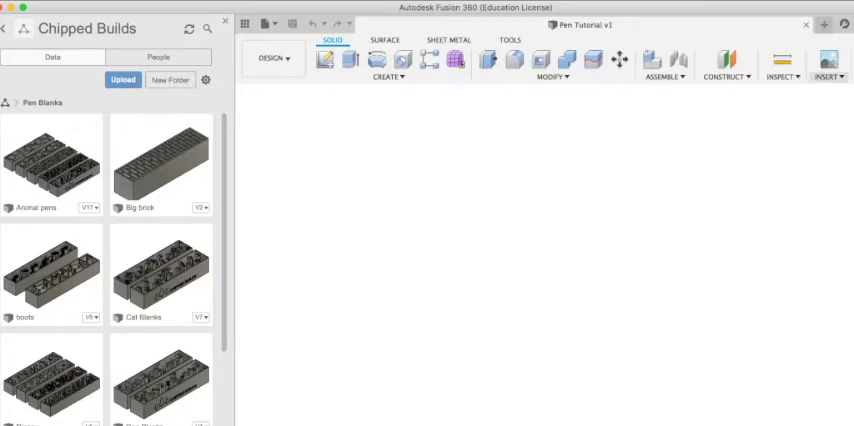
- Start inserting the pen tutorial DXF into the design
{"action": "left_click", "coordinate": [828, 76]}
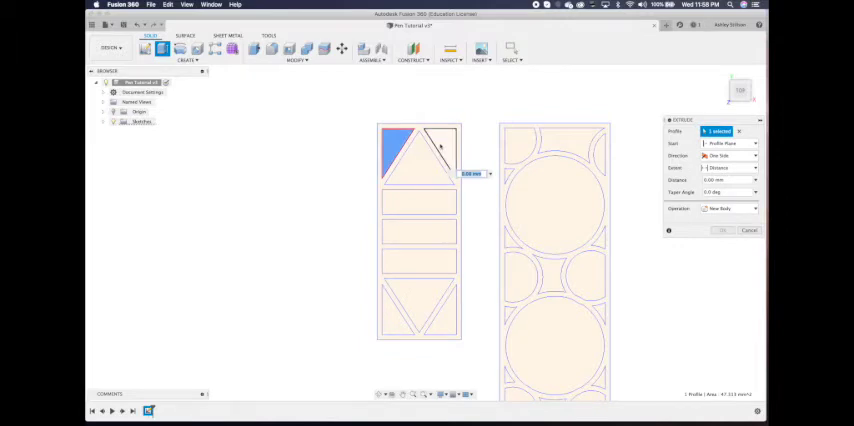
- Extrude the triangle and rectangle profiles 2 mm, then expand the Sketches folder
{"action": "left_click", "coordinate": [432, 150]}
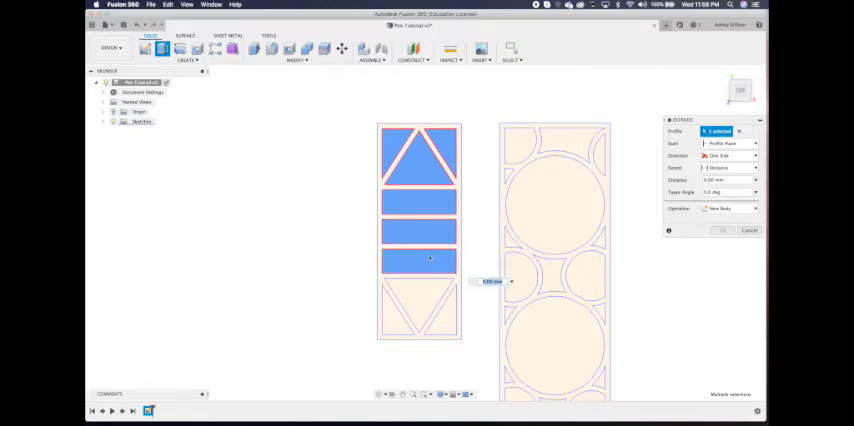
{"action": "left_click", "coordinate": [418, 310]}
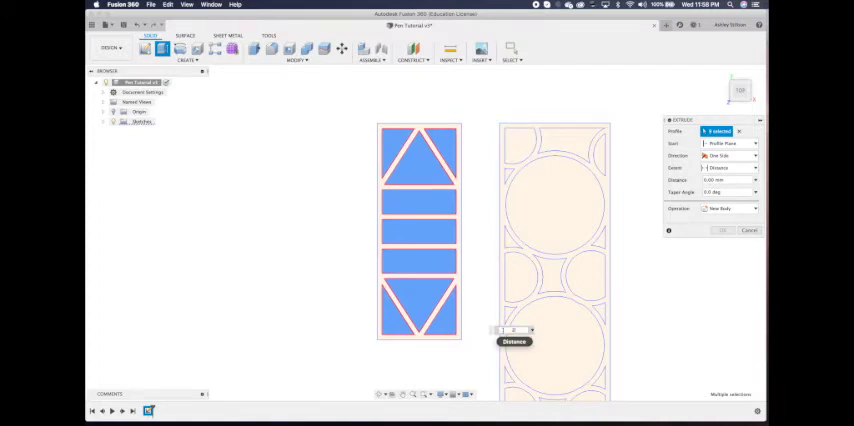
{"action": "type", "text": "2"}
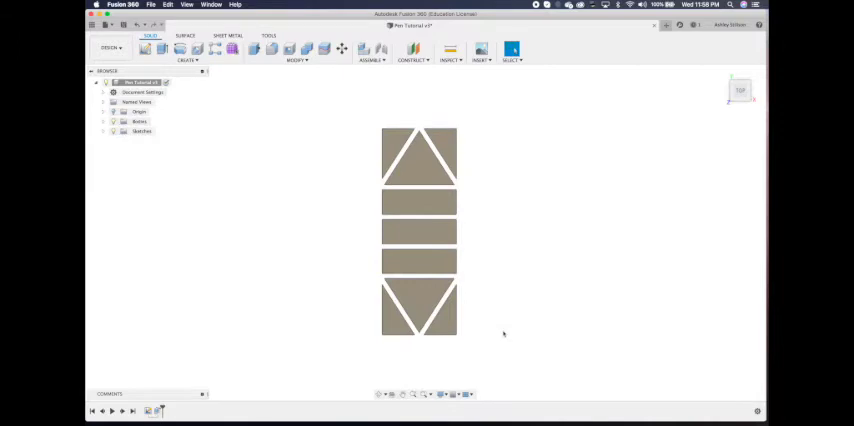
{"action": "left_click", "coordinate": [419, 165]}
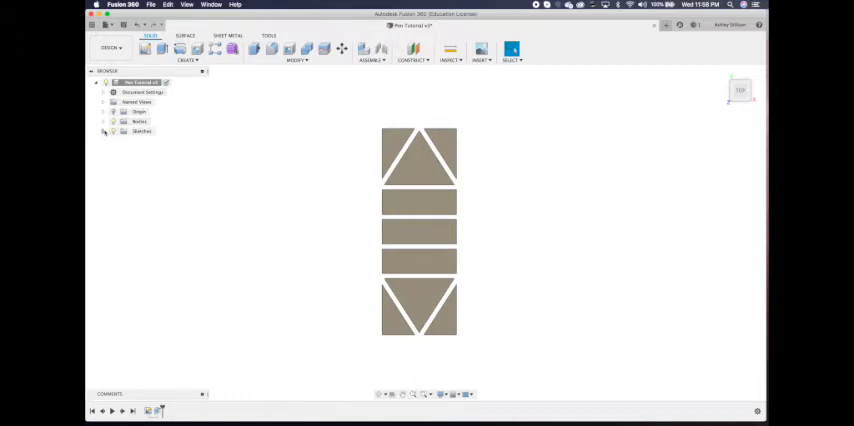
{"action": "left_click", "coordinate": [104, 131]}
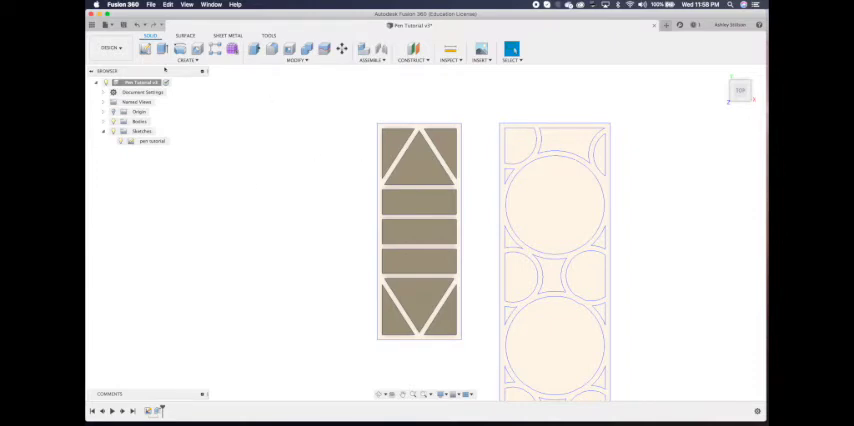
- Extrude the triangle pattern's outer frame 25 mm, joined to the pattern bodies
{"action": "left_click", "coordinate": [163, 49]}
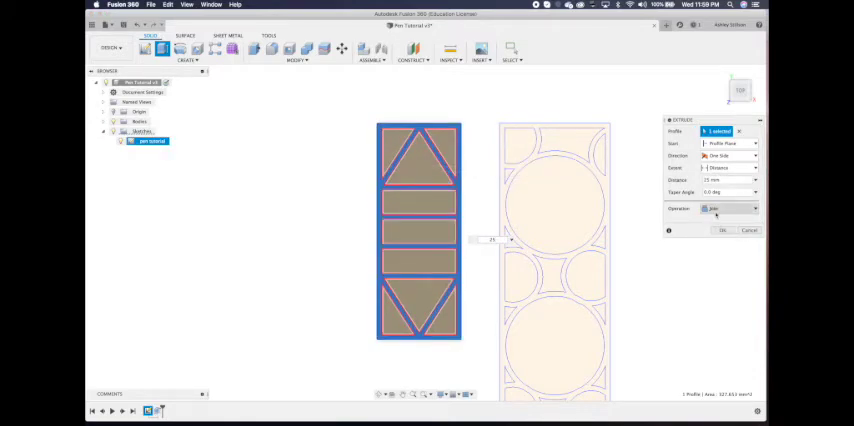
{"action": "left_click", "coordinate": [730, 208]}
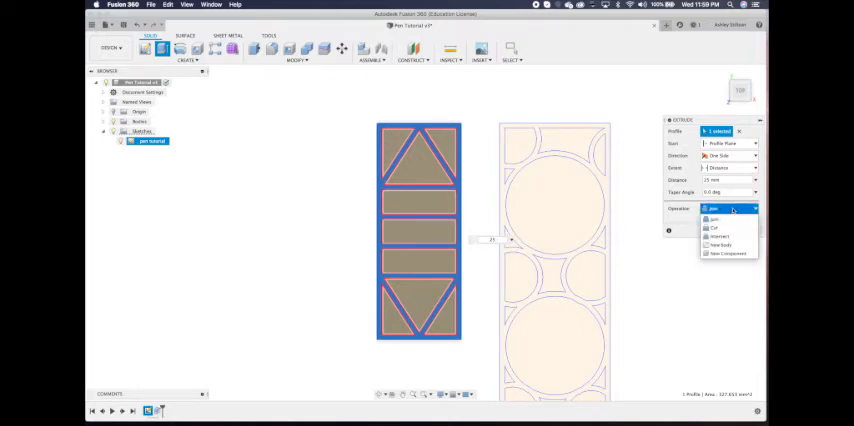
{"action": "left_click", "coordinate": [713, 218]}
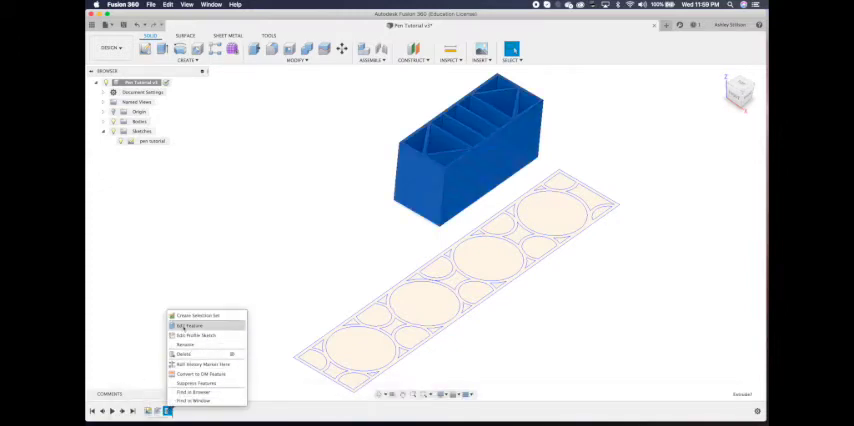
{"action": "left_click", "coordinate": [190, 326]}
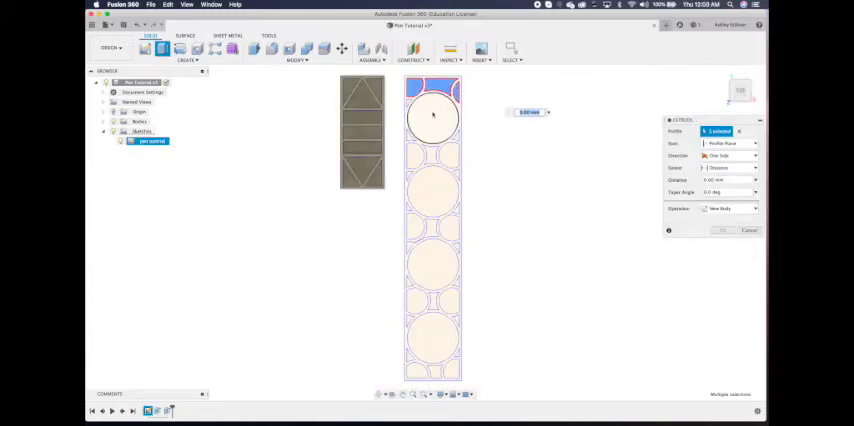
- Add the remaining circle and gap profiles to the extrusion
{"action": "left_click", "coordinate": [432, 115]}
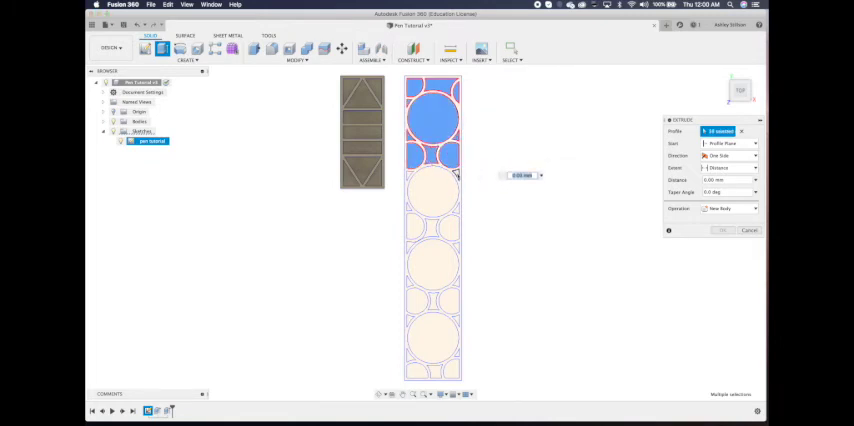
{"action": "left_click", "coordinate": [432, 192]}
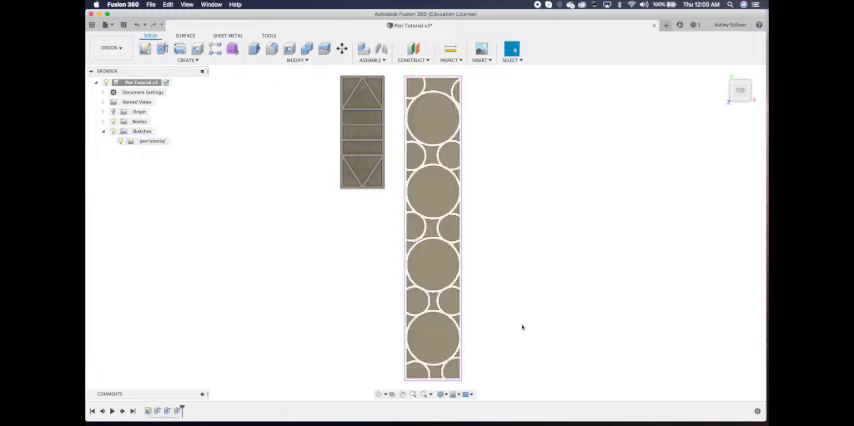
- Extrude the circle pattern's frame 25 mm, joined with its pattern bodies
{"action": "left_click", "coordinate": [162, 49]}
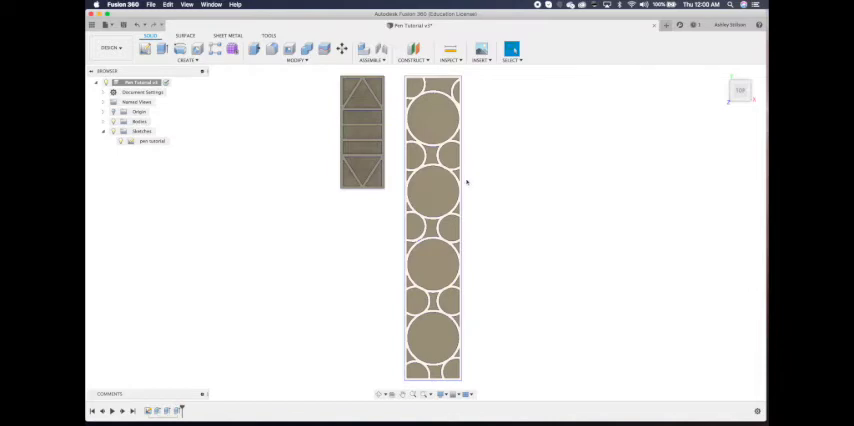
{"action": "left_click", "coordinate": [160, 49]}
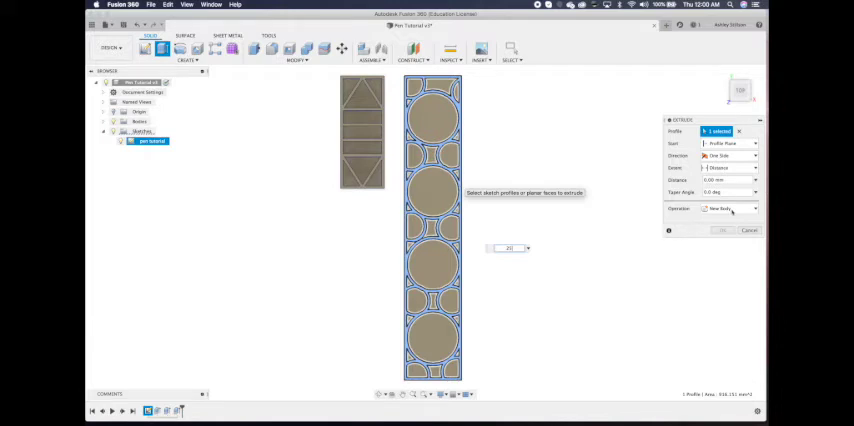
{"action": "left_click", "coordinate": [730, 208]}
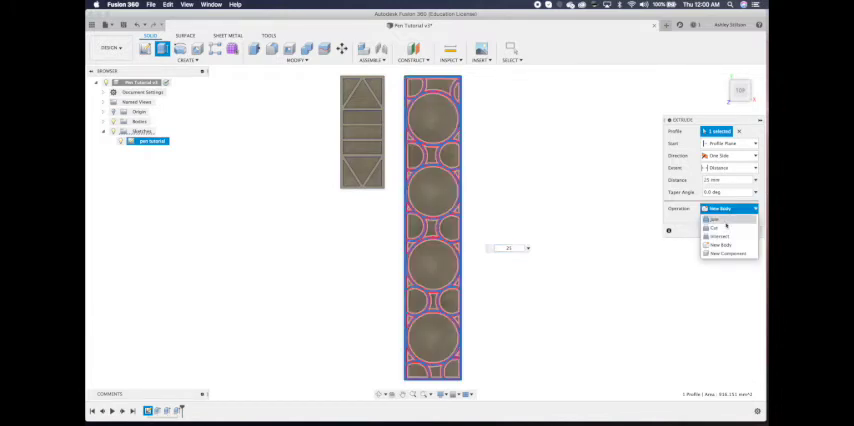
{"action": "left_click", "coordinate": [715, 220]}
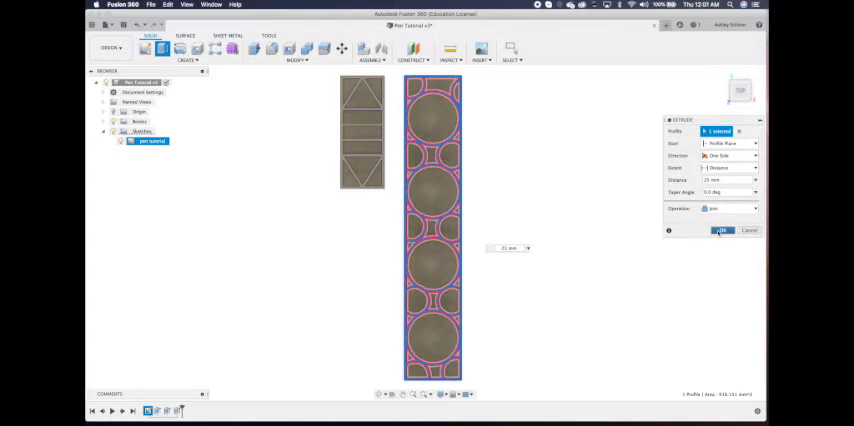
{"action": "left_click", "coordinate": [722, 231]}
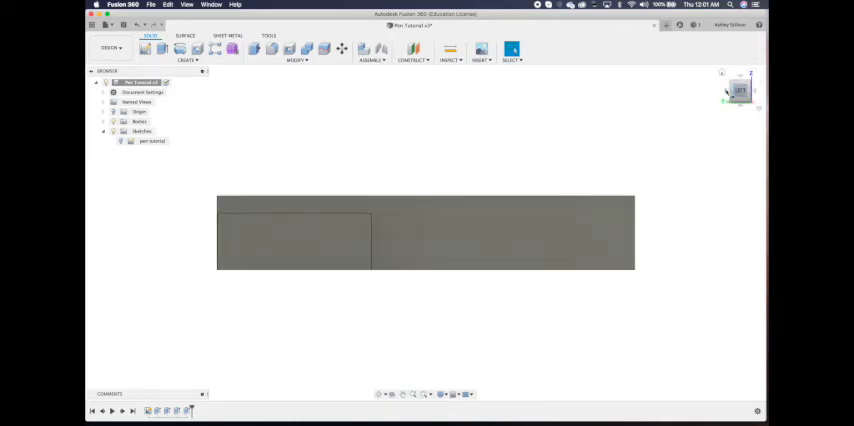
- Expand Bodies in the Browser and rename the bodies Lines and Circle
{"action": "left_click", "coordinate": [103, 121]}
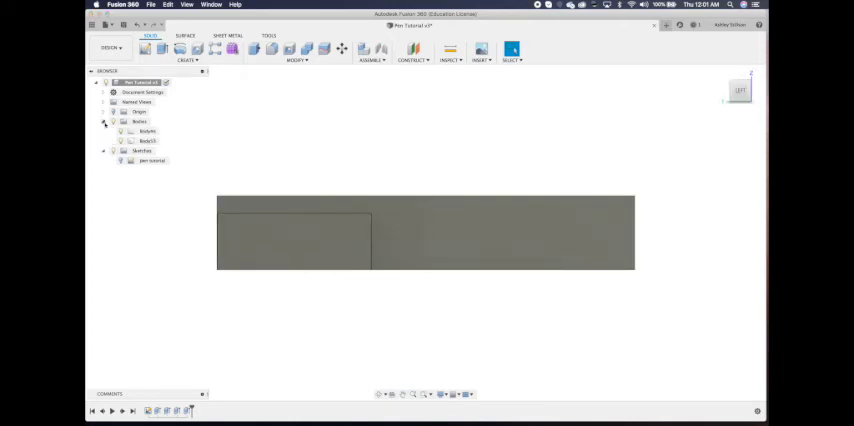
{"action": "left_click", "coordinate": [147, 131]}
{"action": "type", "text": "Lines"}
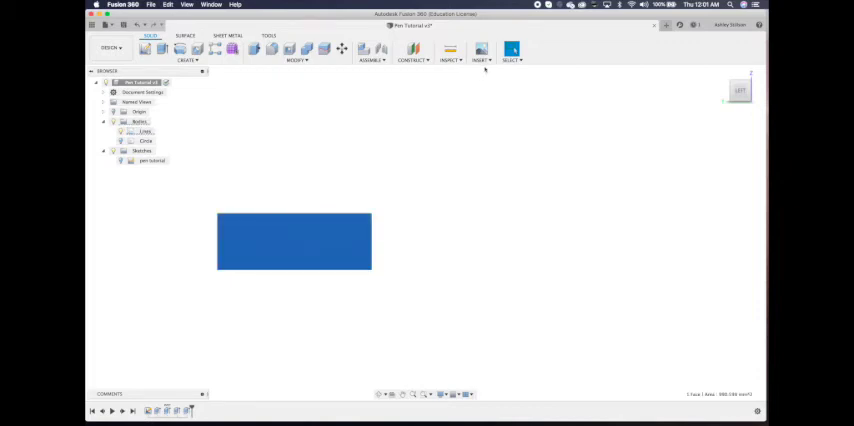
- Insert the CHIPPED BUILDS logo DXF and drag it into place on the base face
{"action": "left_click", "coordinate": [481, 58]}
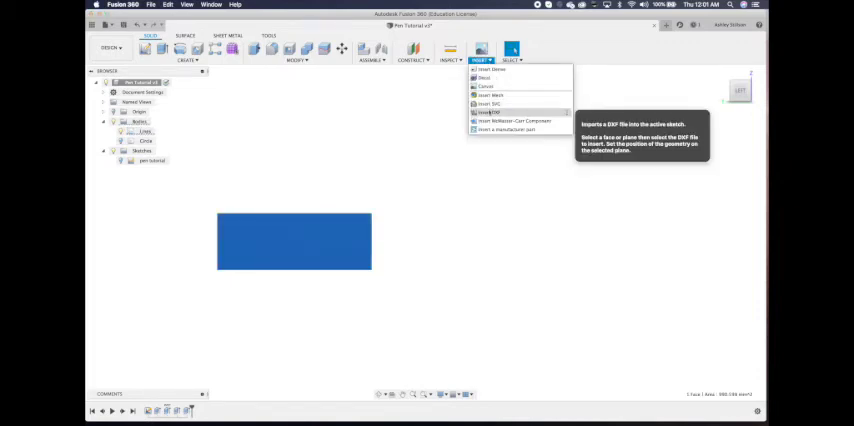
{"action": "left_click", "coordinate": [491, 112]}
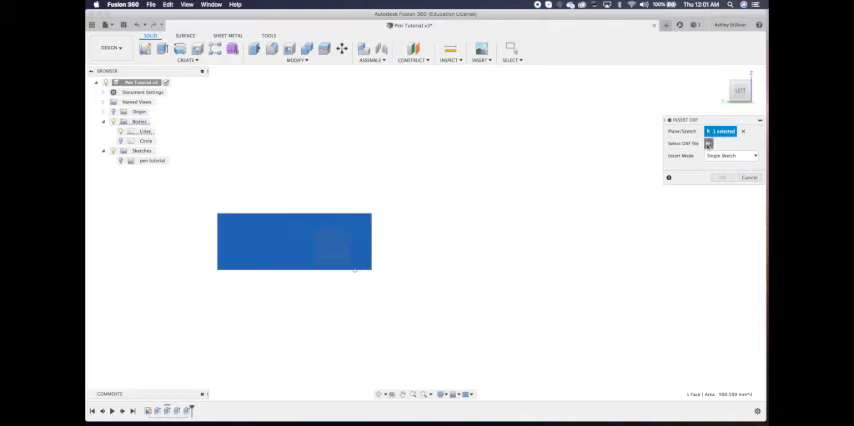
{"action": "left_click", "coordinate": [708, 143]}
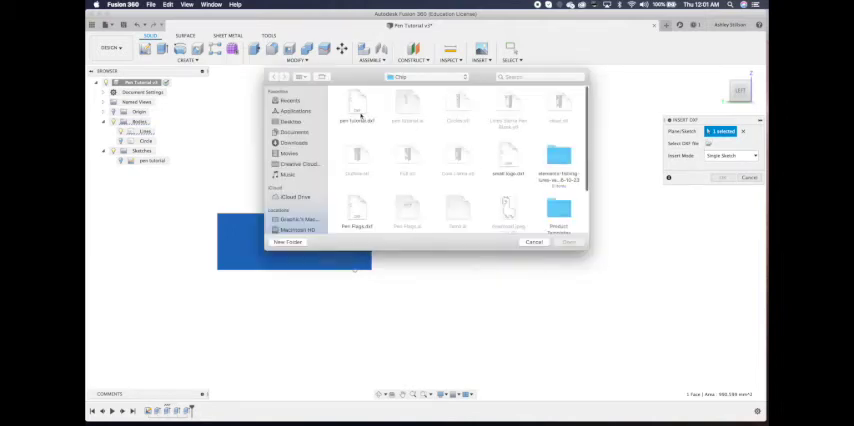
{"action": "left_click", "coordinate": [357, 107]}
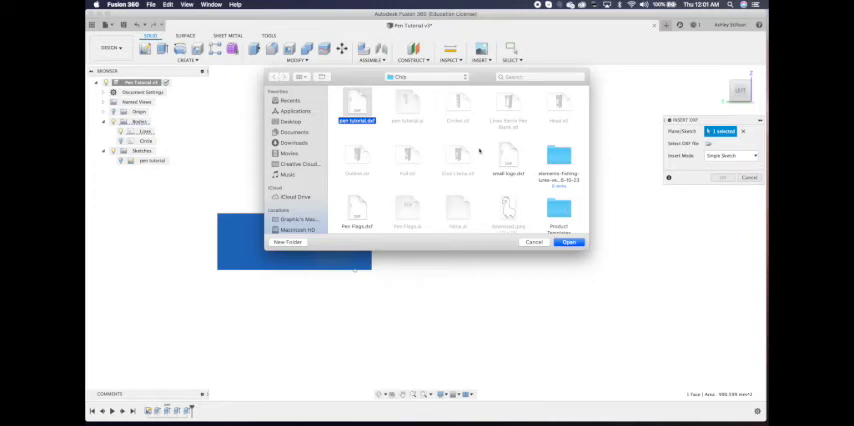
{"action": "left_click", "coordinate": [569, 242]}
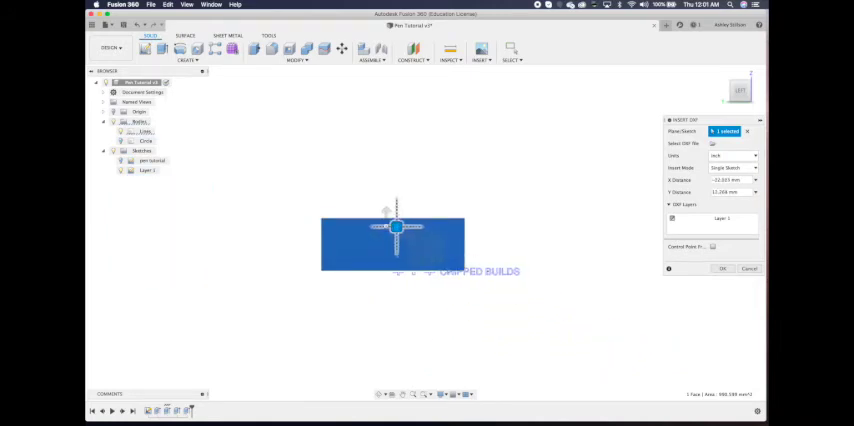
{"action": "left_click_drag", "start_coordinate": [398, 227], "coordinate": [332, 207]}
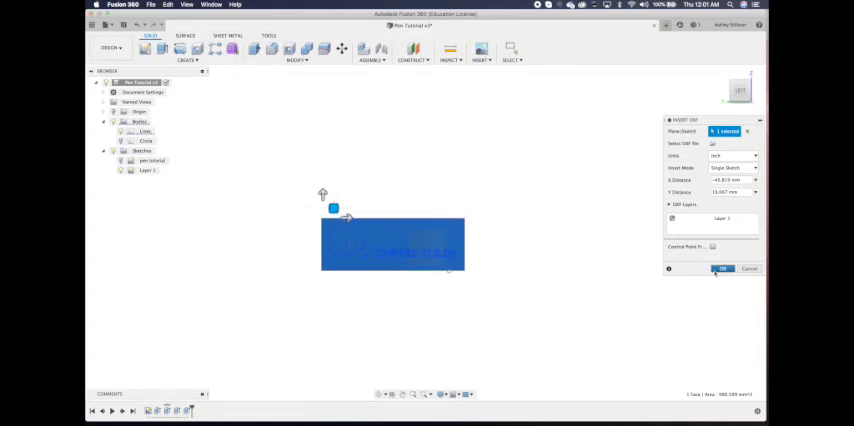
{"action": "left_click", "coordinate": [722, 268]}
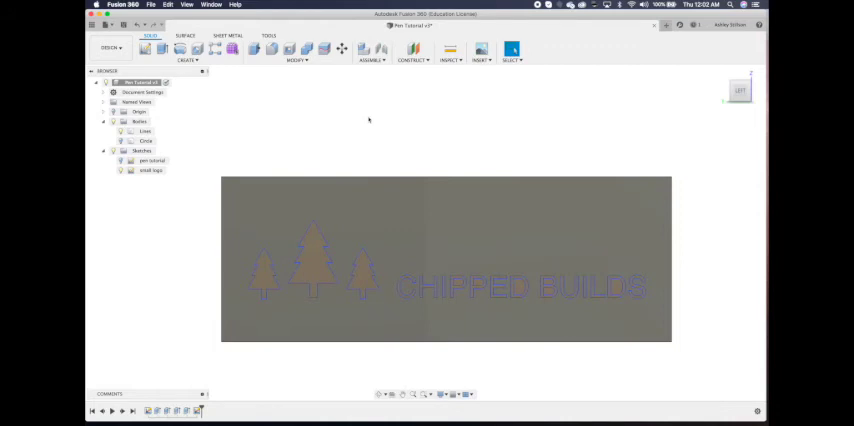
- Cut-extrude the logo profiles -0.2 mm into the mold base
{"action": "left_click", "coordinate": [160, 48]}
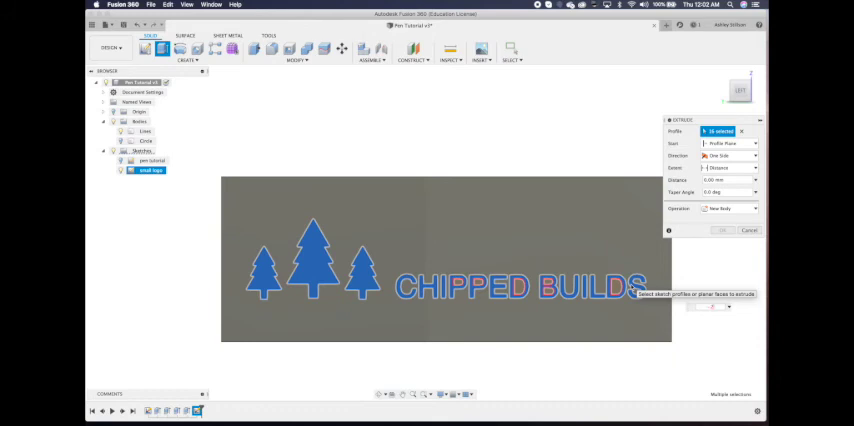
{"action": "left_click", "coordinate": [730, 208]}
{"action": "type", "text": "-0.2"}
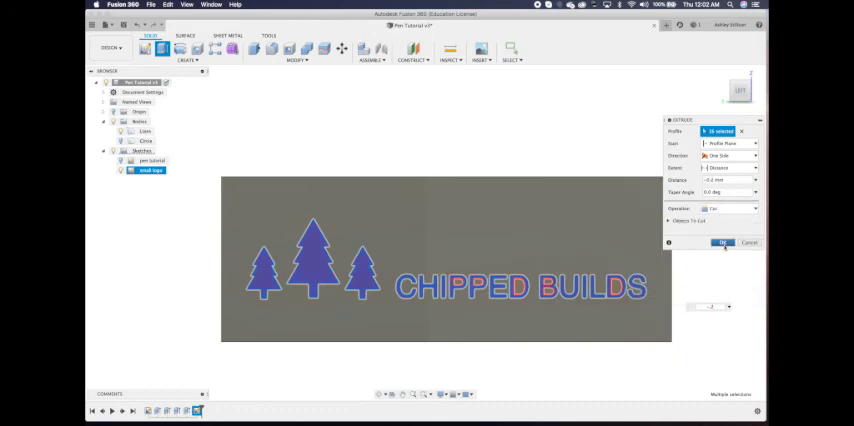
{"action": "left_click", "coordinate": [722, 243]}
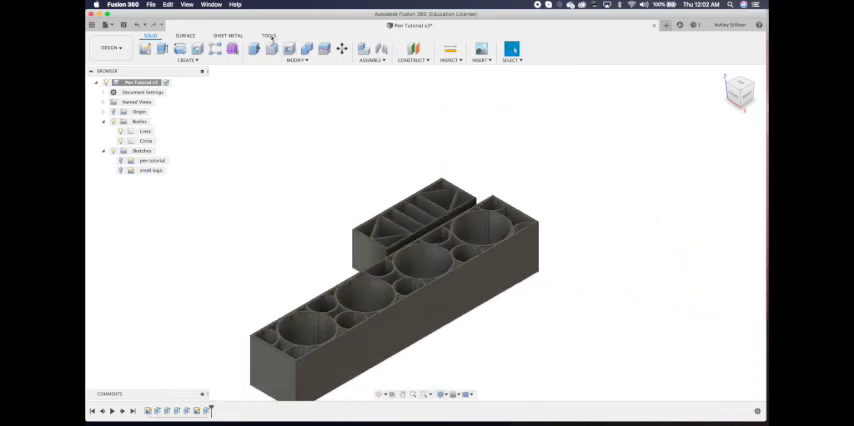
- Export the Lines mold body as an STL file using 3D Print
{"action": "left_click", "coordinate": [268, 35]}
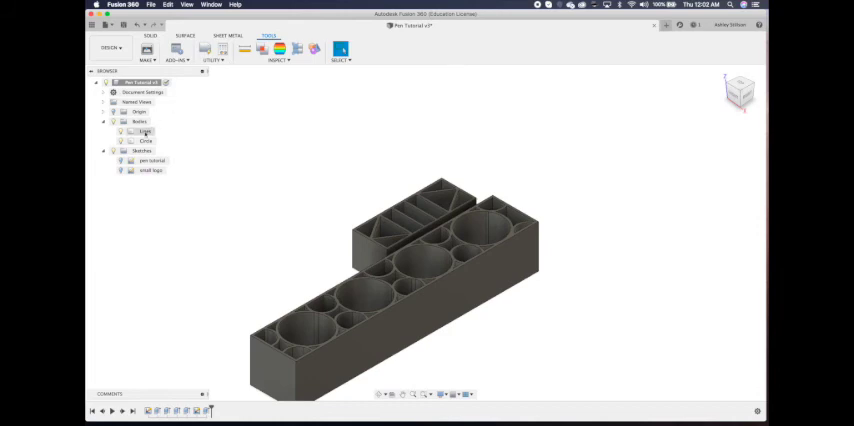
{"action": "left_click", "coordinate": [143, 131]}
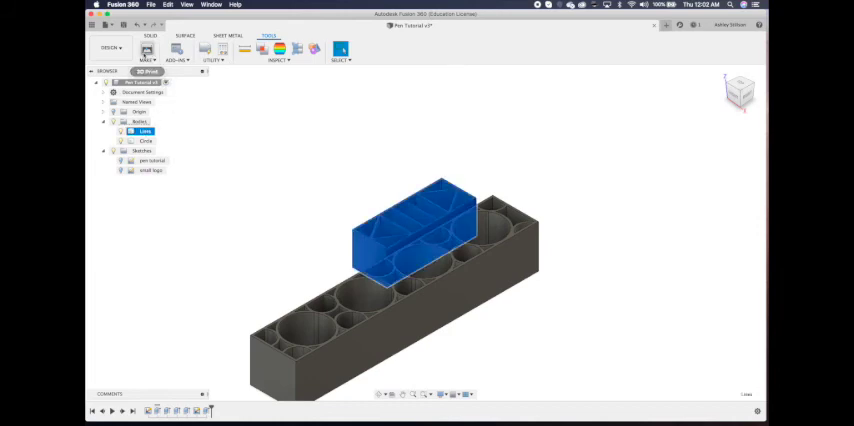
{"action": "left_click", "coordinate": [147, 50]}
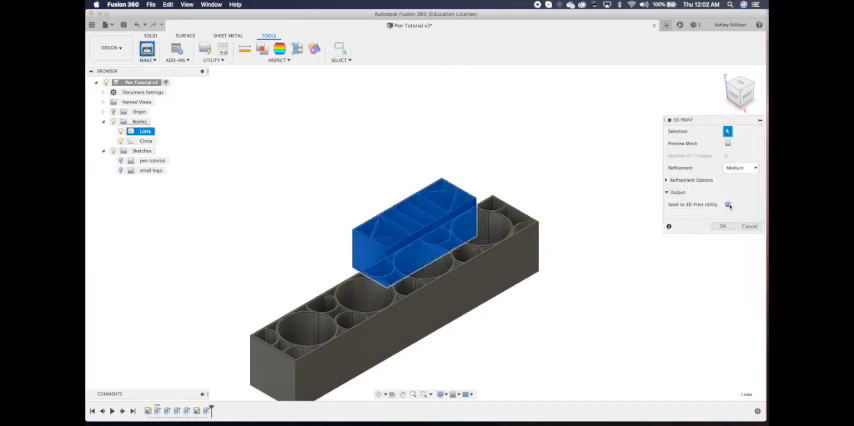
{"action": "left_click", "coordinate": [723, 225]}
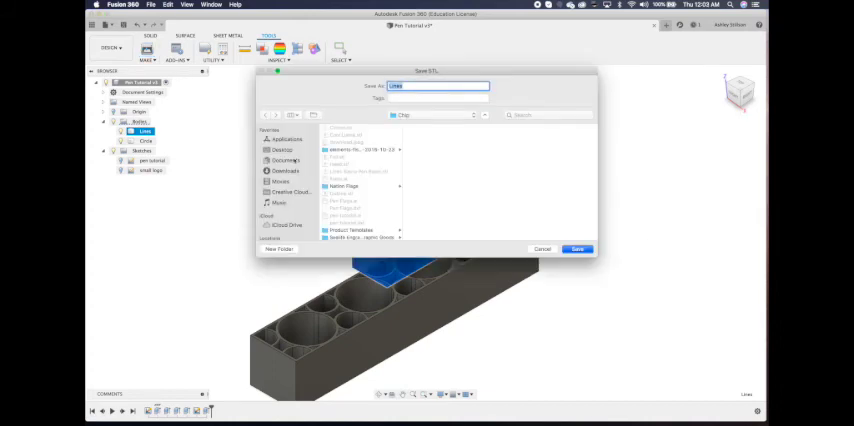
{"action": "left_click", "coordinate": [577, 249]}
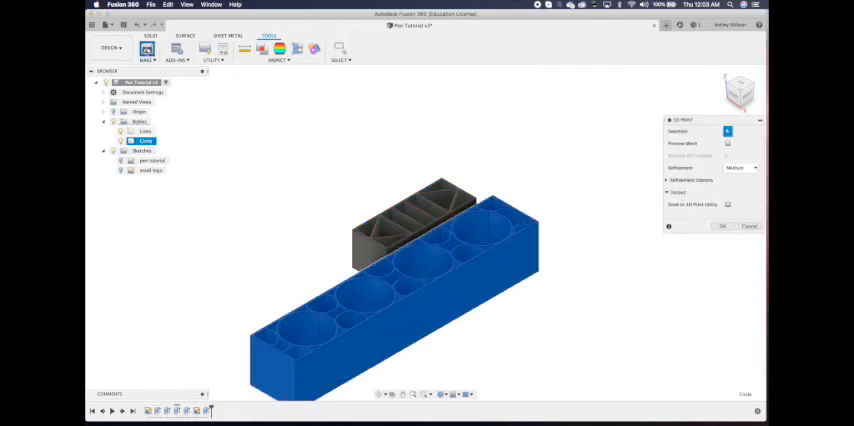
- Export the Circle mold body as an STL file
{"action": "left_click", "coordinate": [723, 226]}
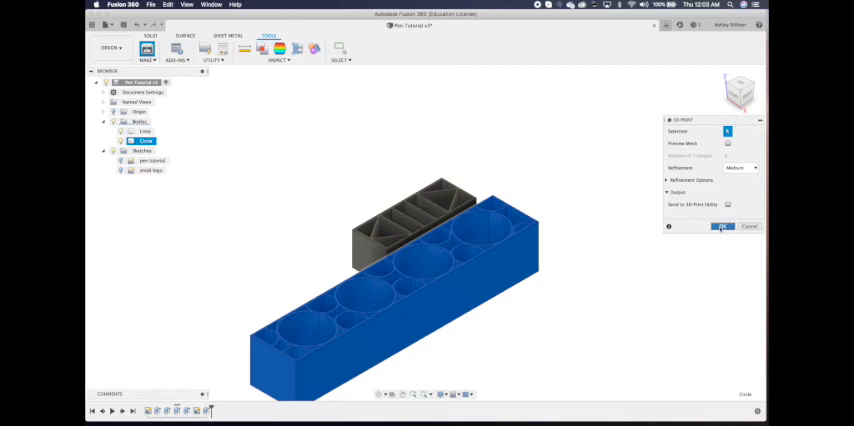
{"action": "left_click", "coordinate": [722, 226]}
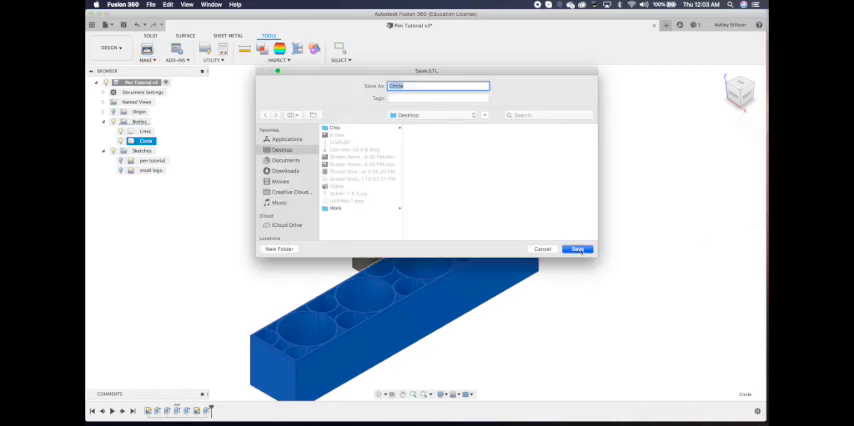
{"action": "left_click", "coordinate": [578, 249]}
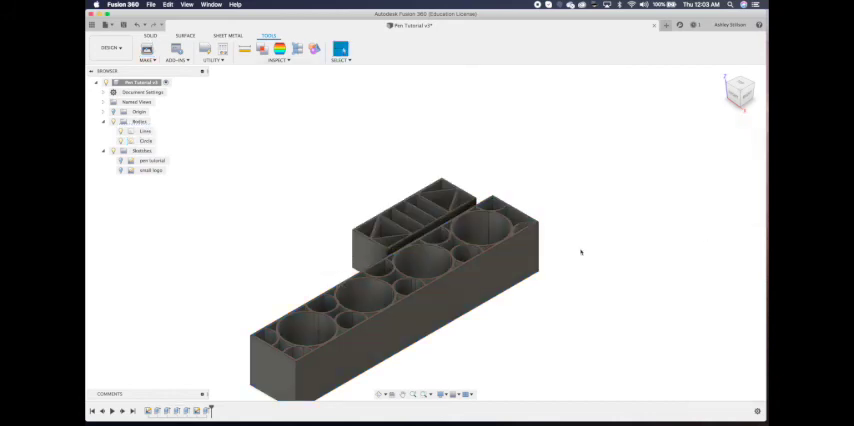